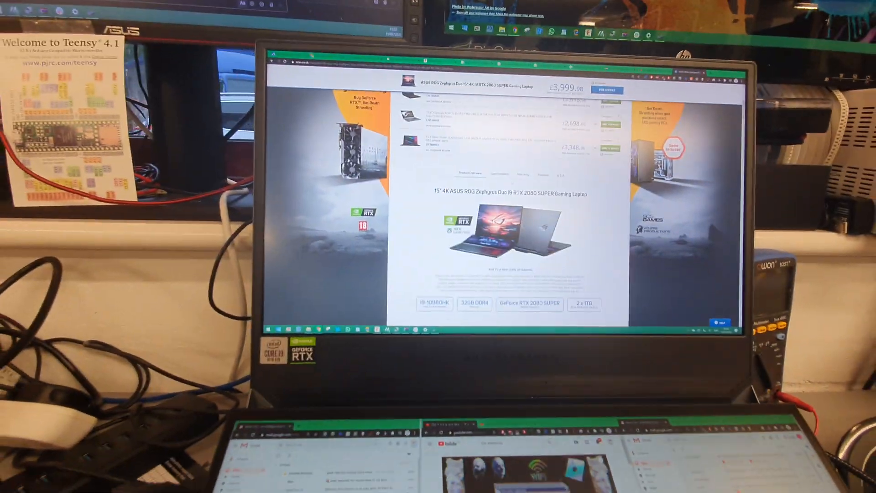
scroll("down", 3)
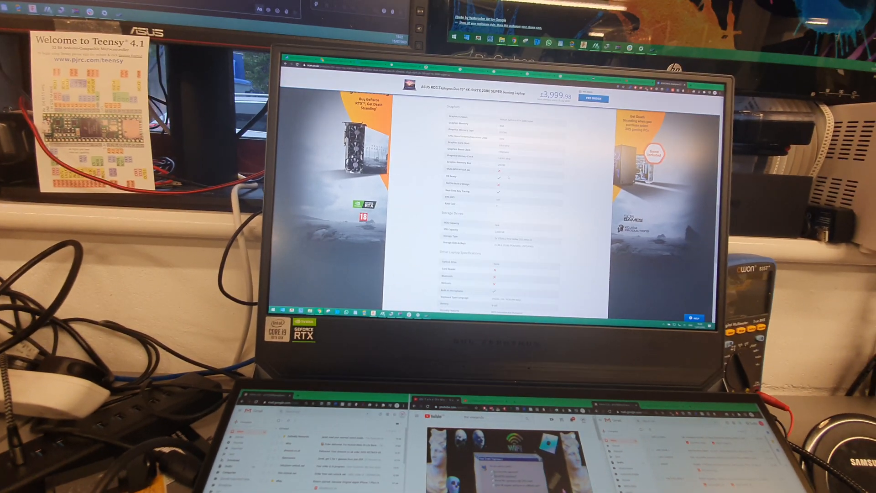